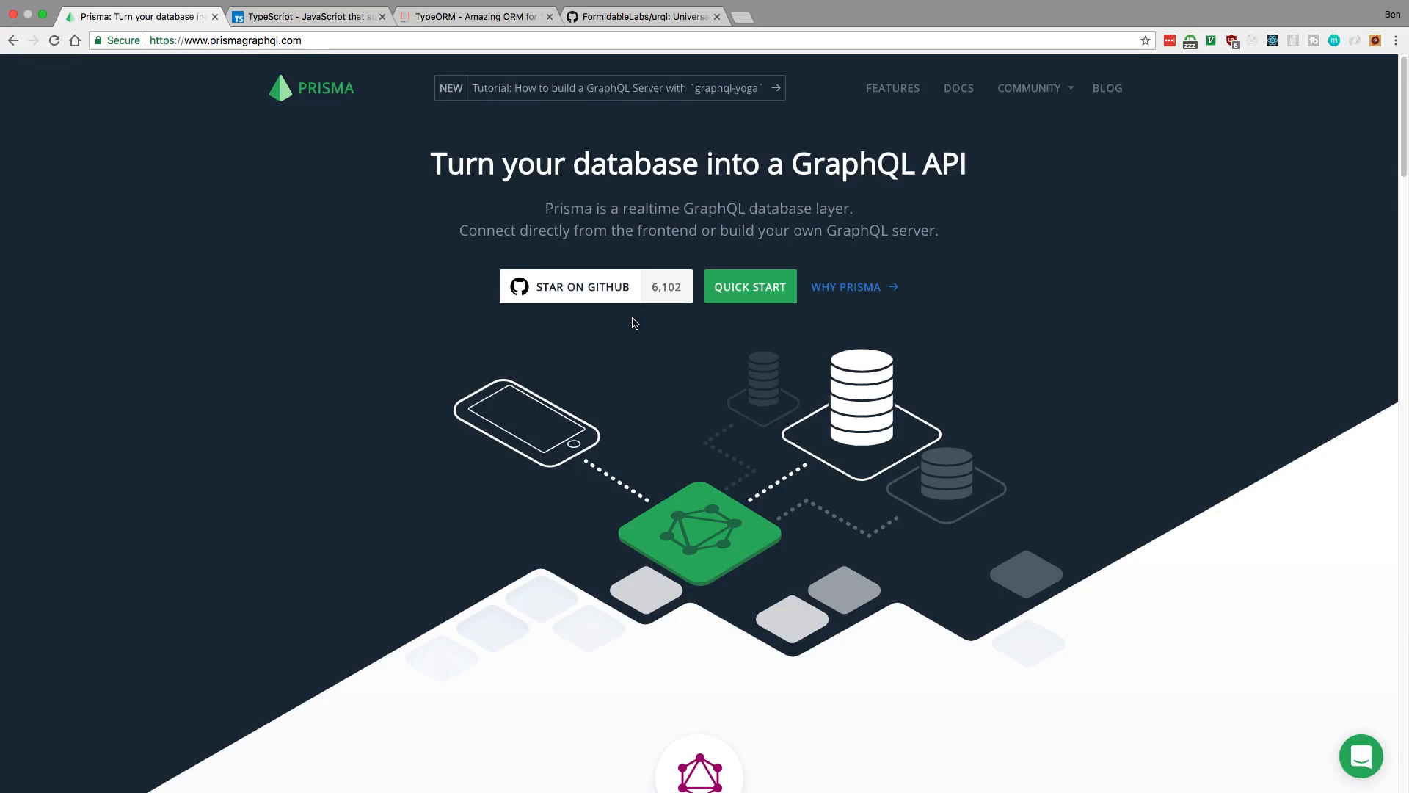
Switch to the 'TypeScript - JavaScript that scales' tab to show the TypeScript homepage.
left_click(308, 16)
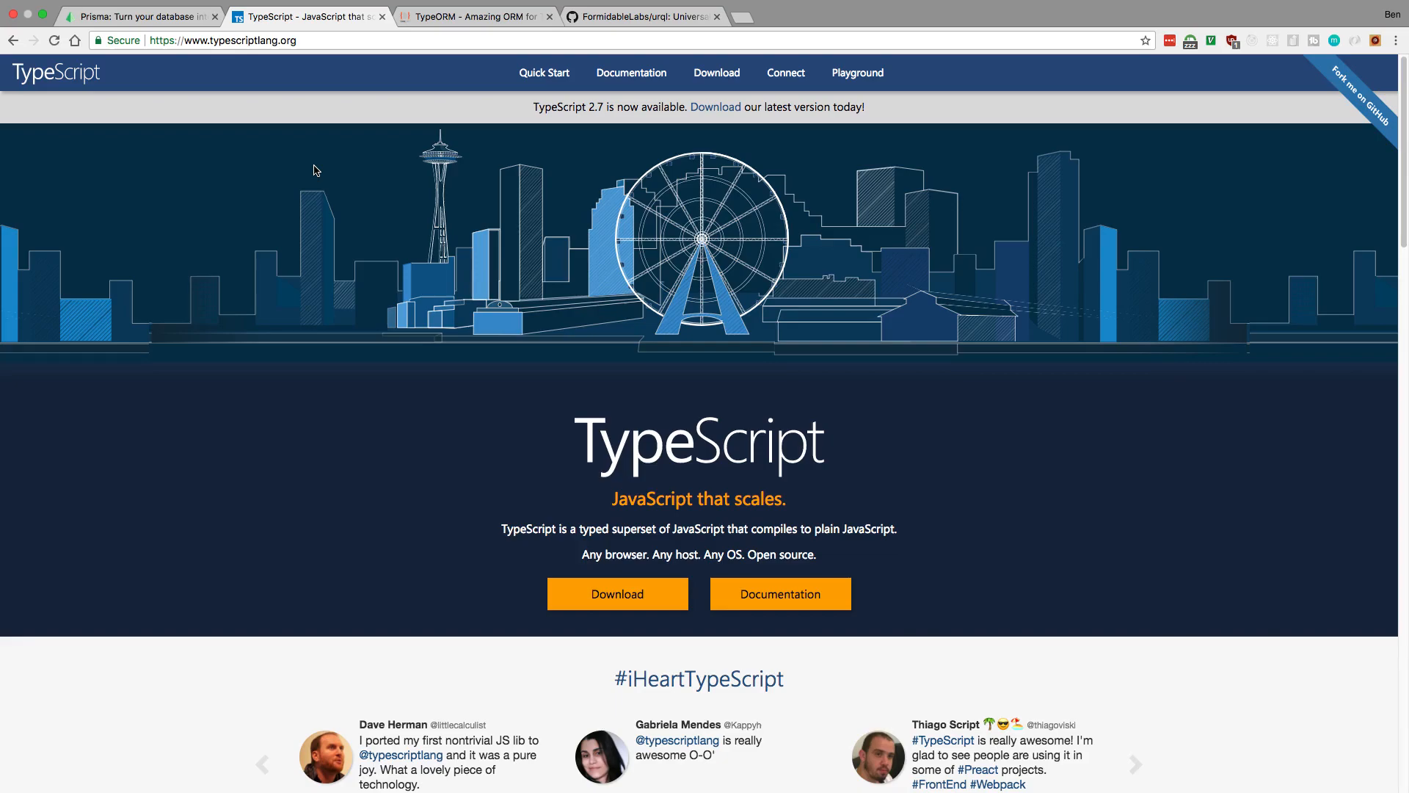
mouse_move(13, 30)
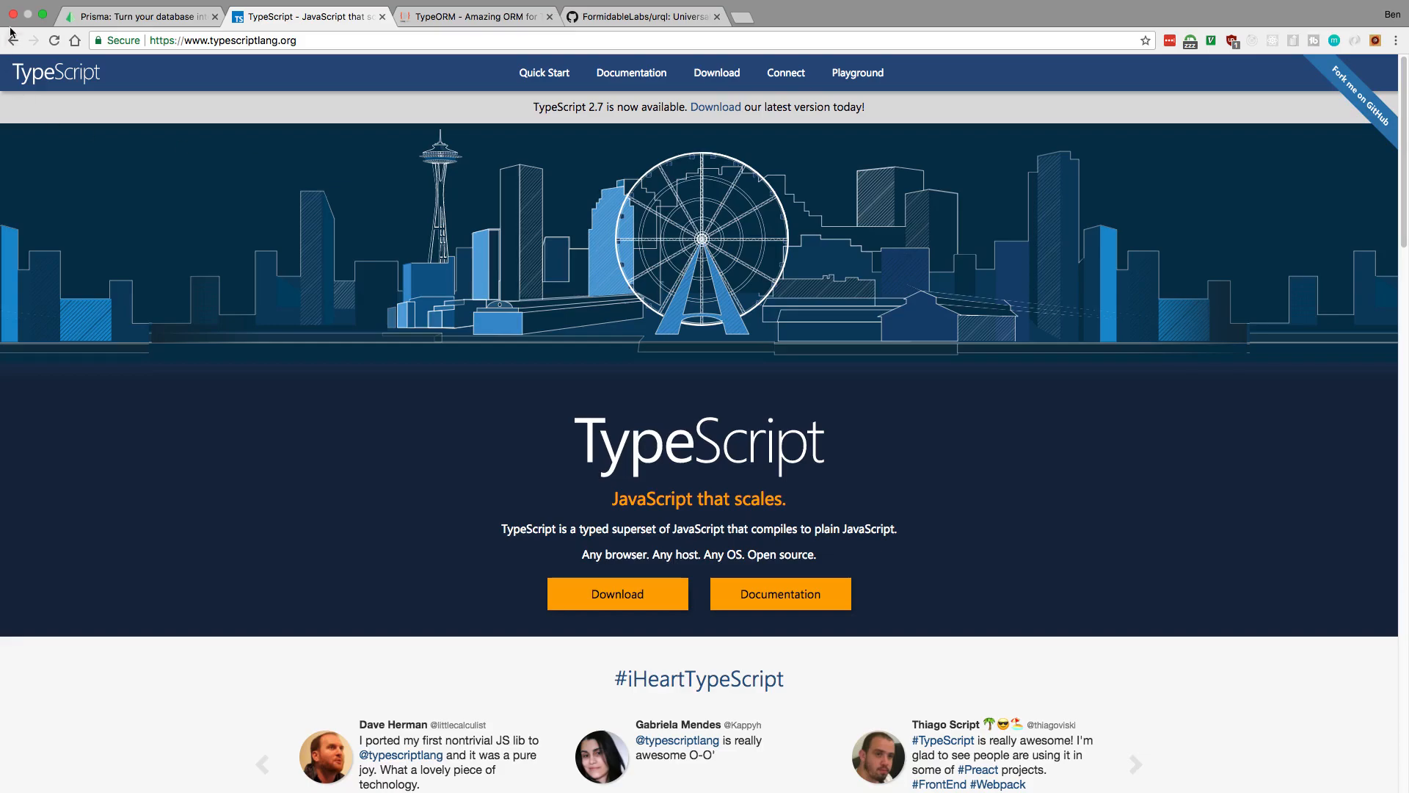
Return to the Prisma homepage about turning a database into a GraphQL API.
left_click(140, 16)
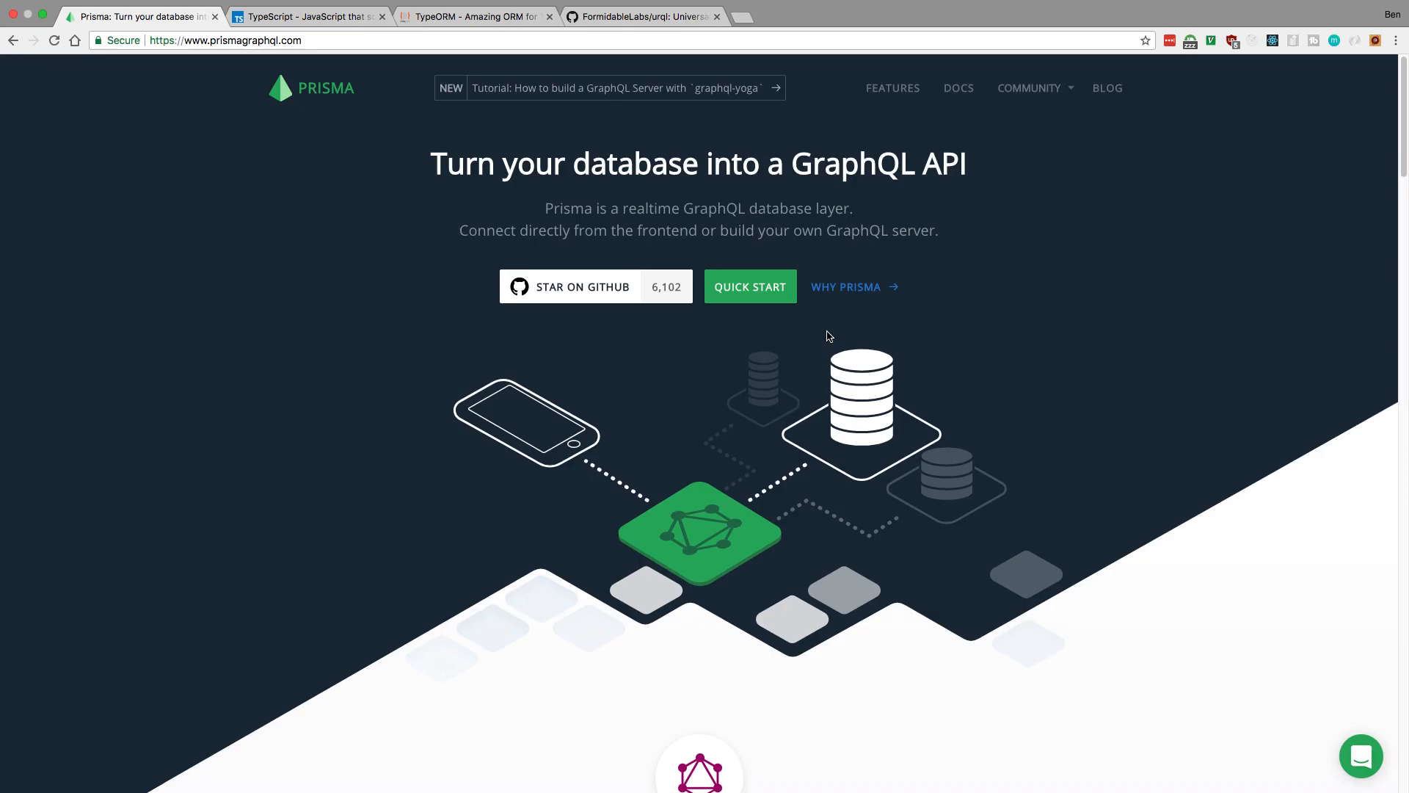
mouse_move(458, 494)
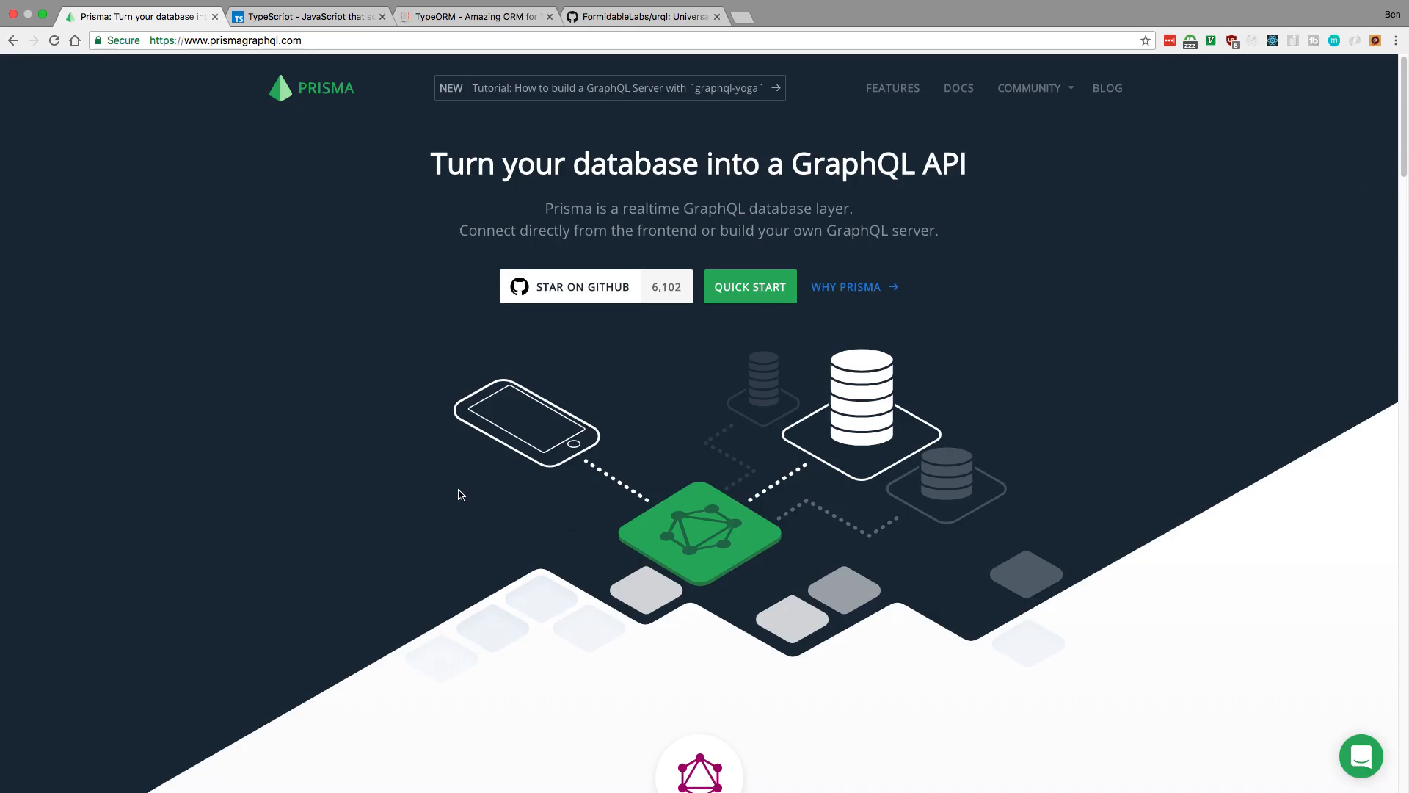
left_click(474, 16)
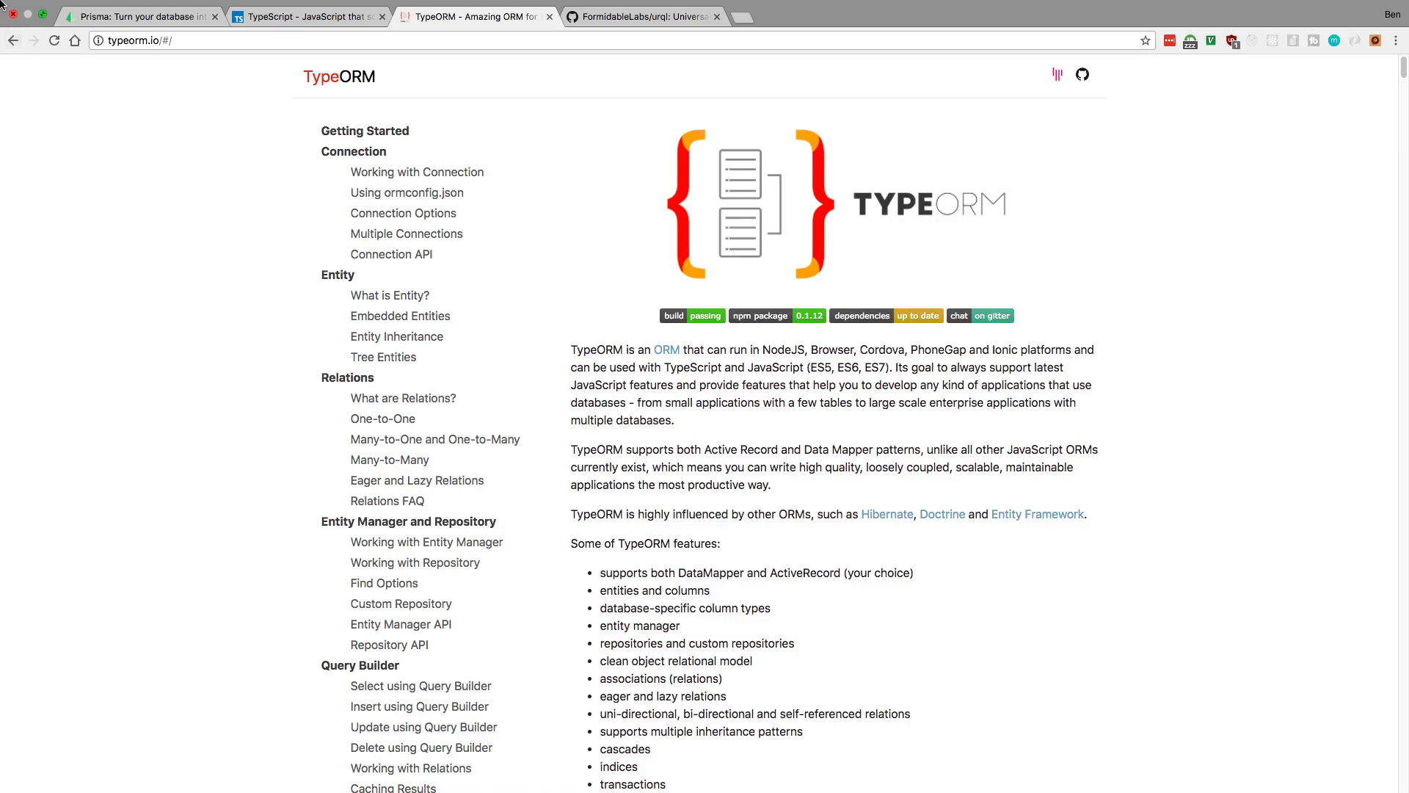
left_click(139, 17)
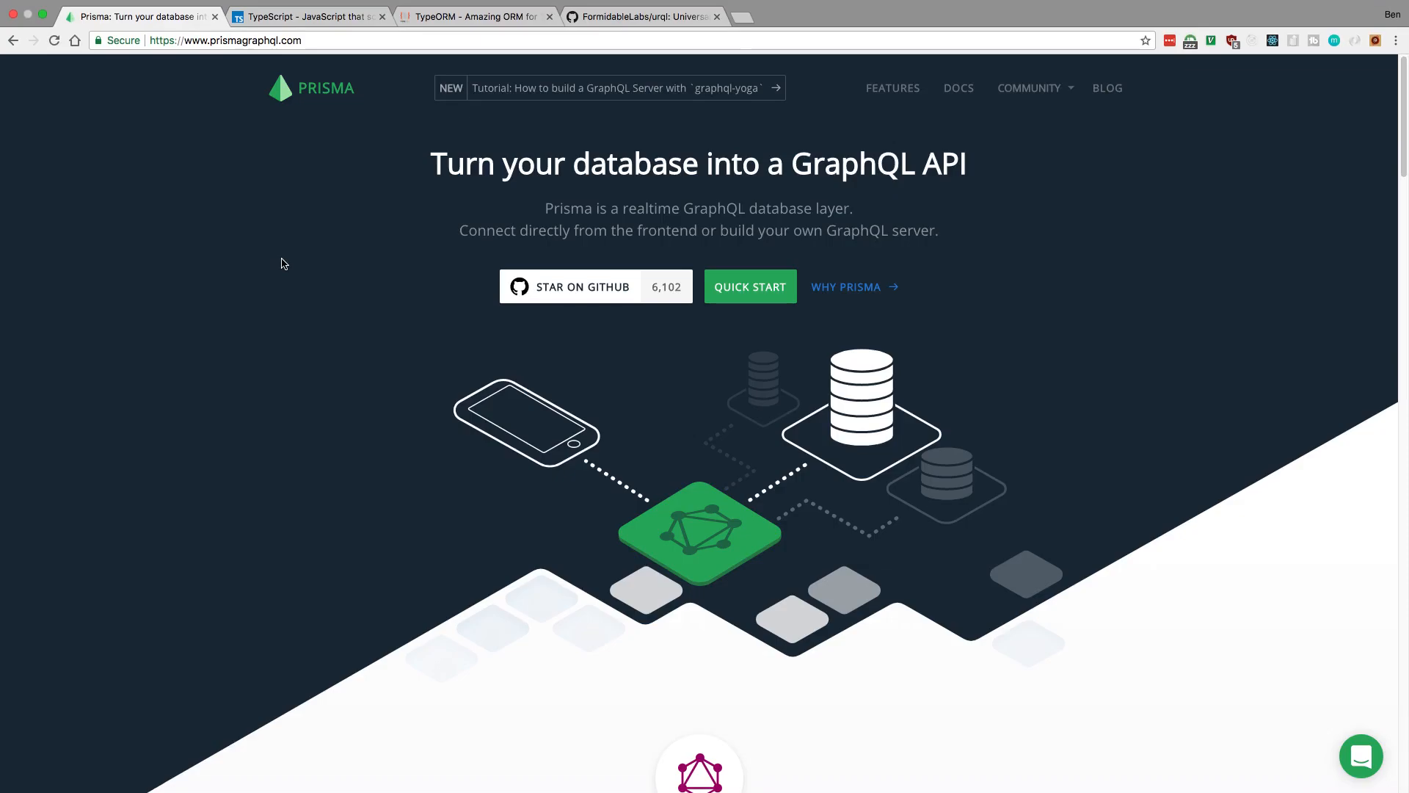
mouse_move(496, 30)
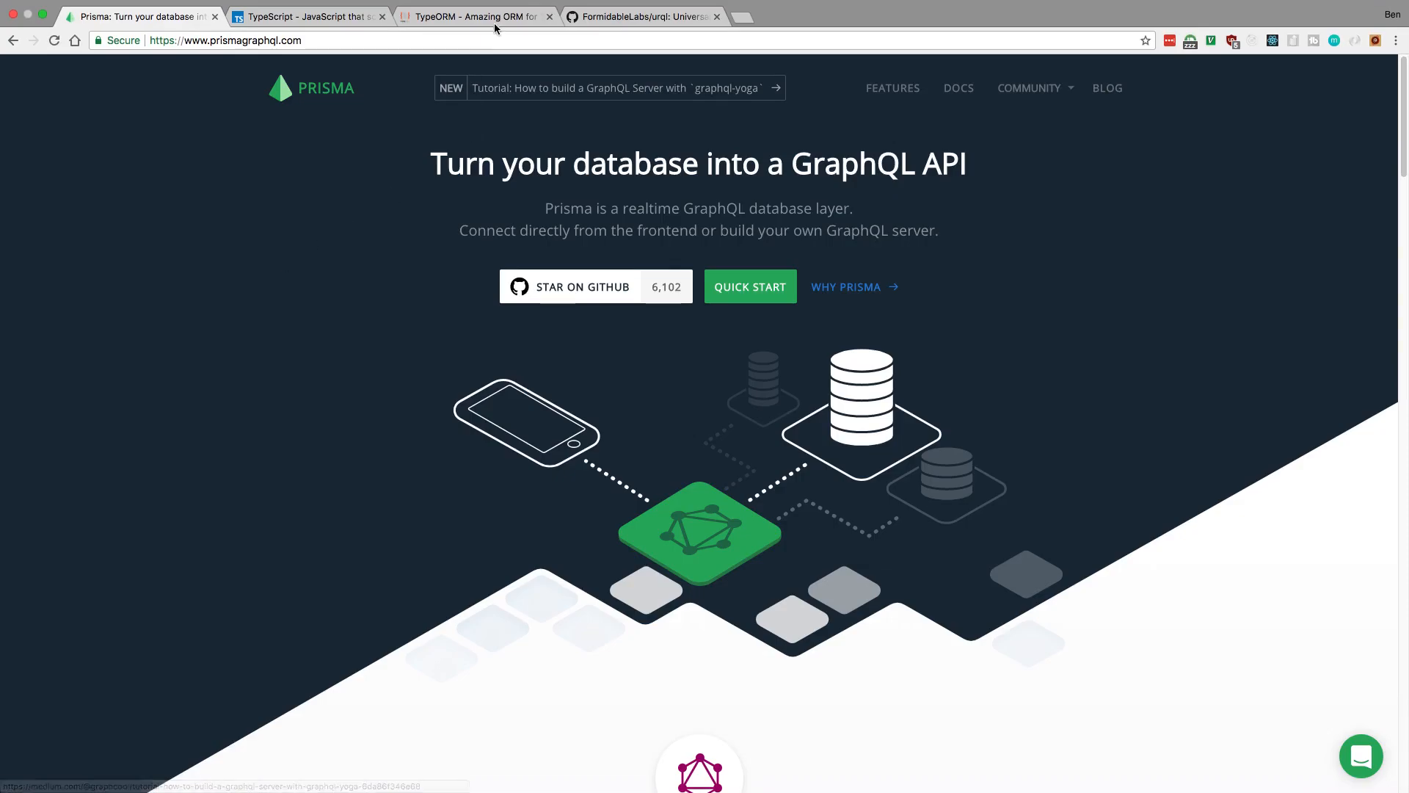
left_click(475, 16)
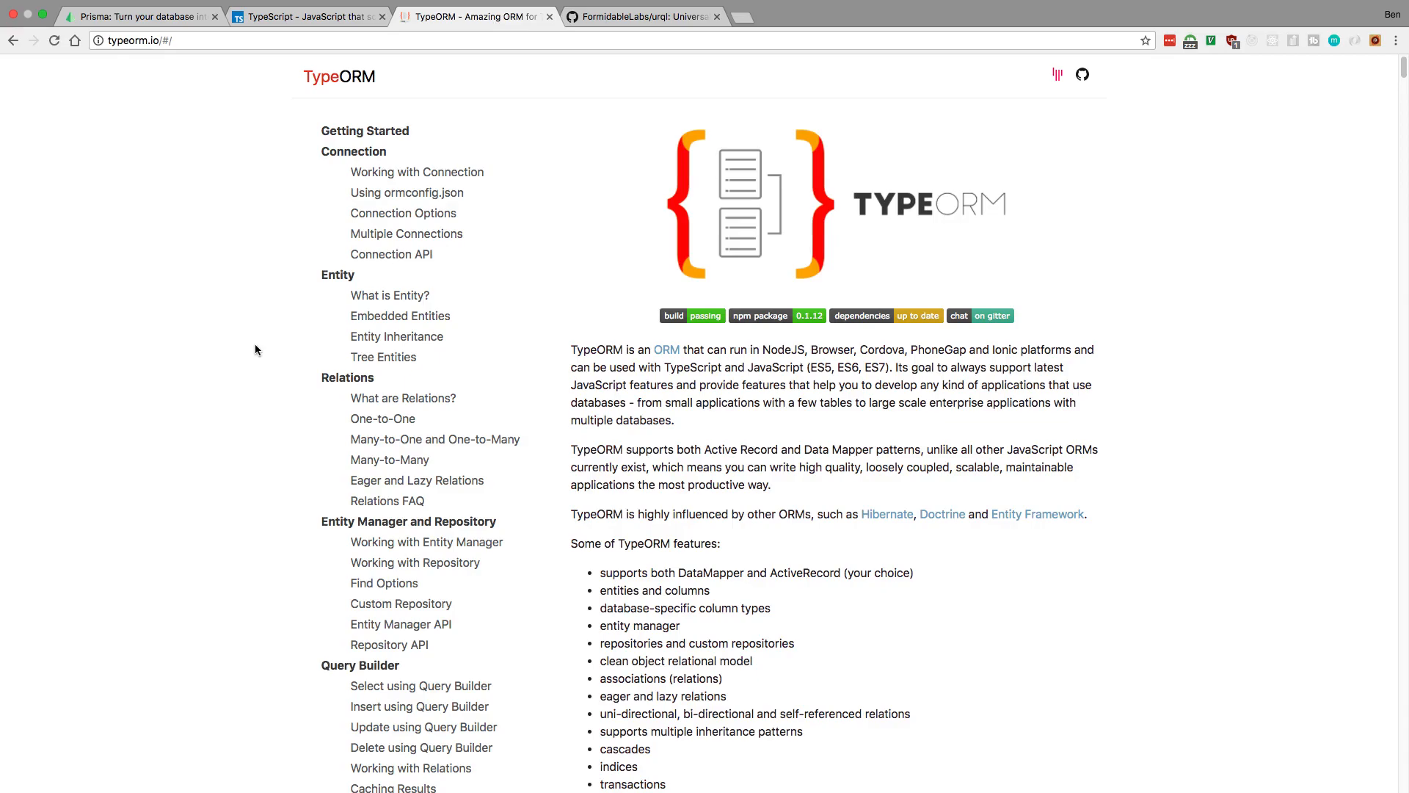
mouse_move(528, 402)
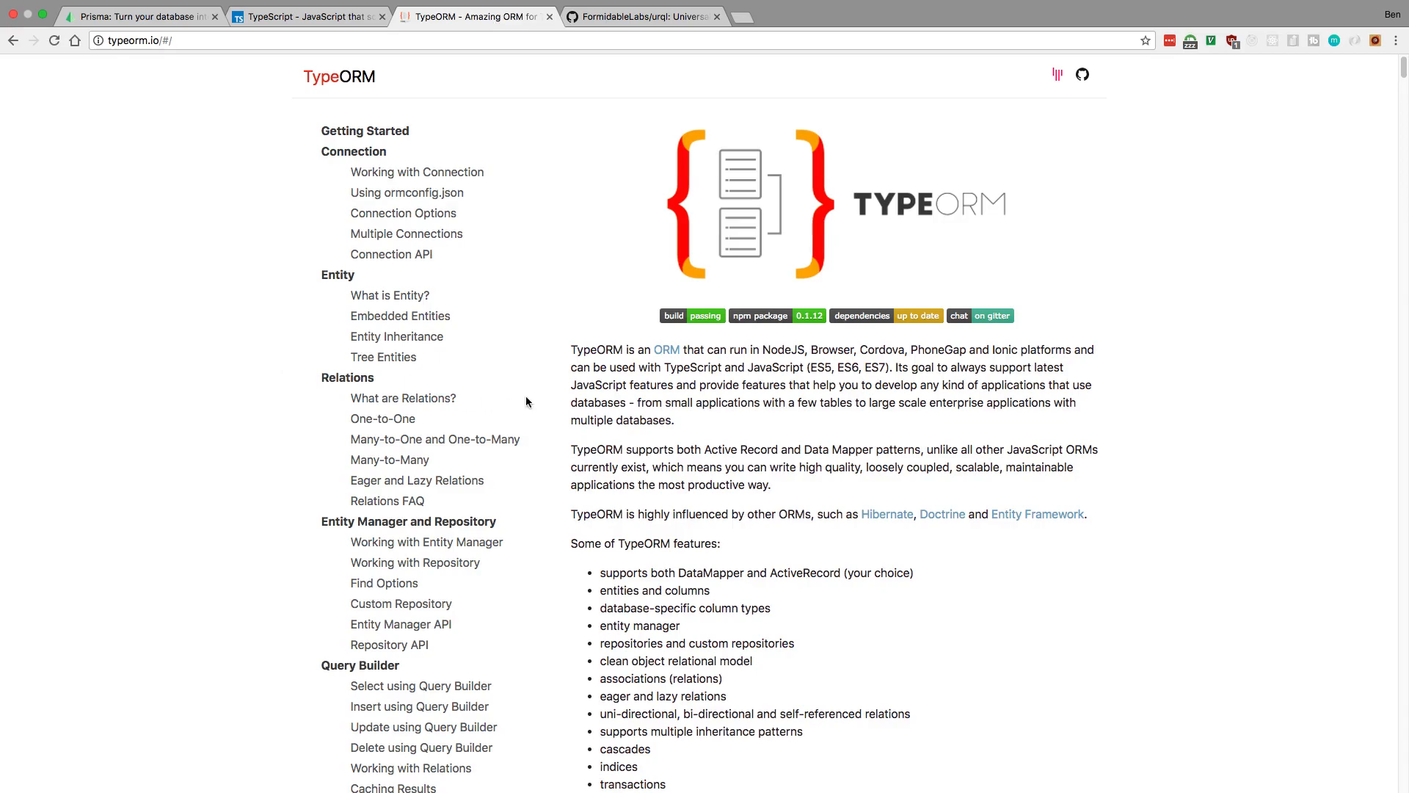
left_click(139, 16)
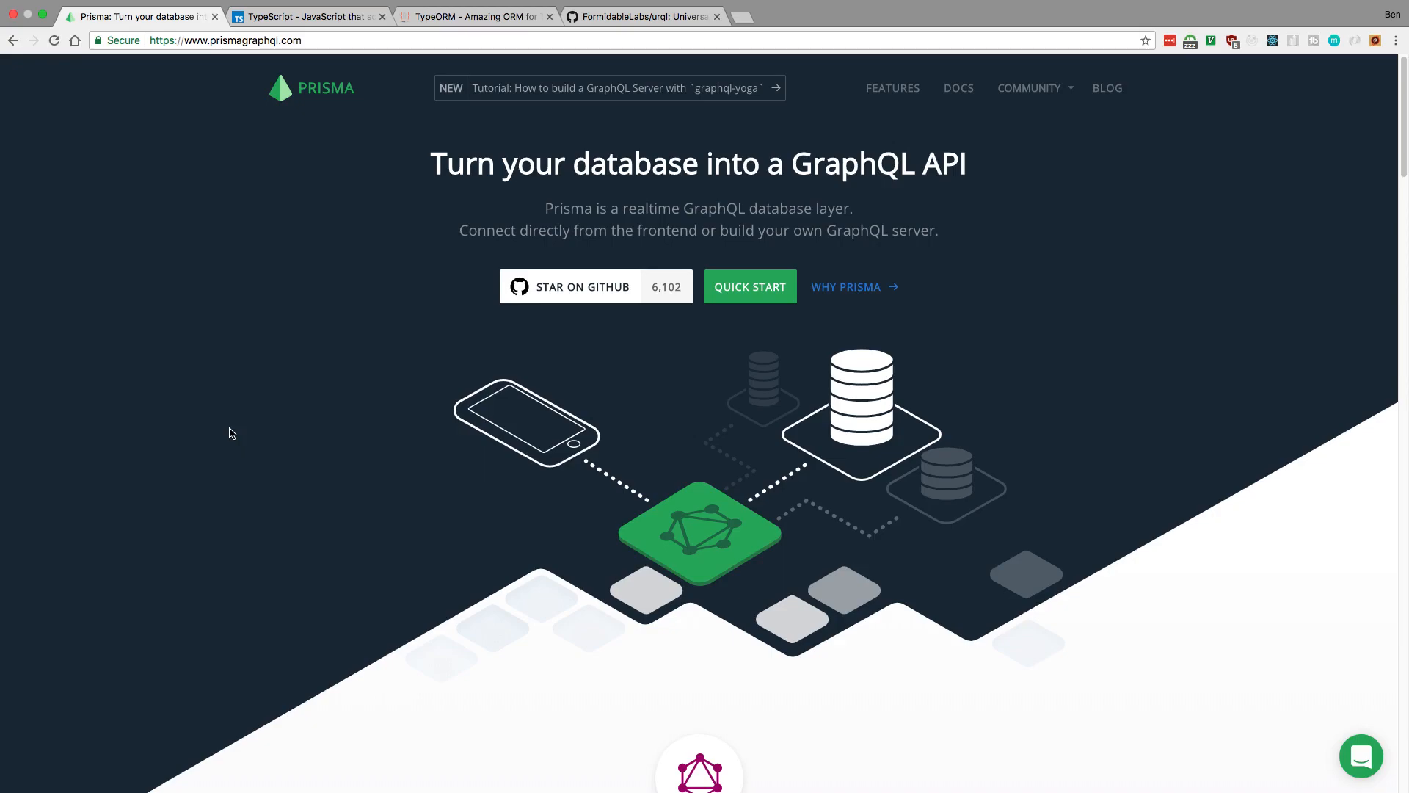
mouse_move(223, 411)
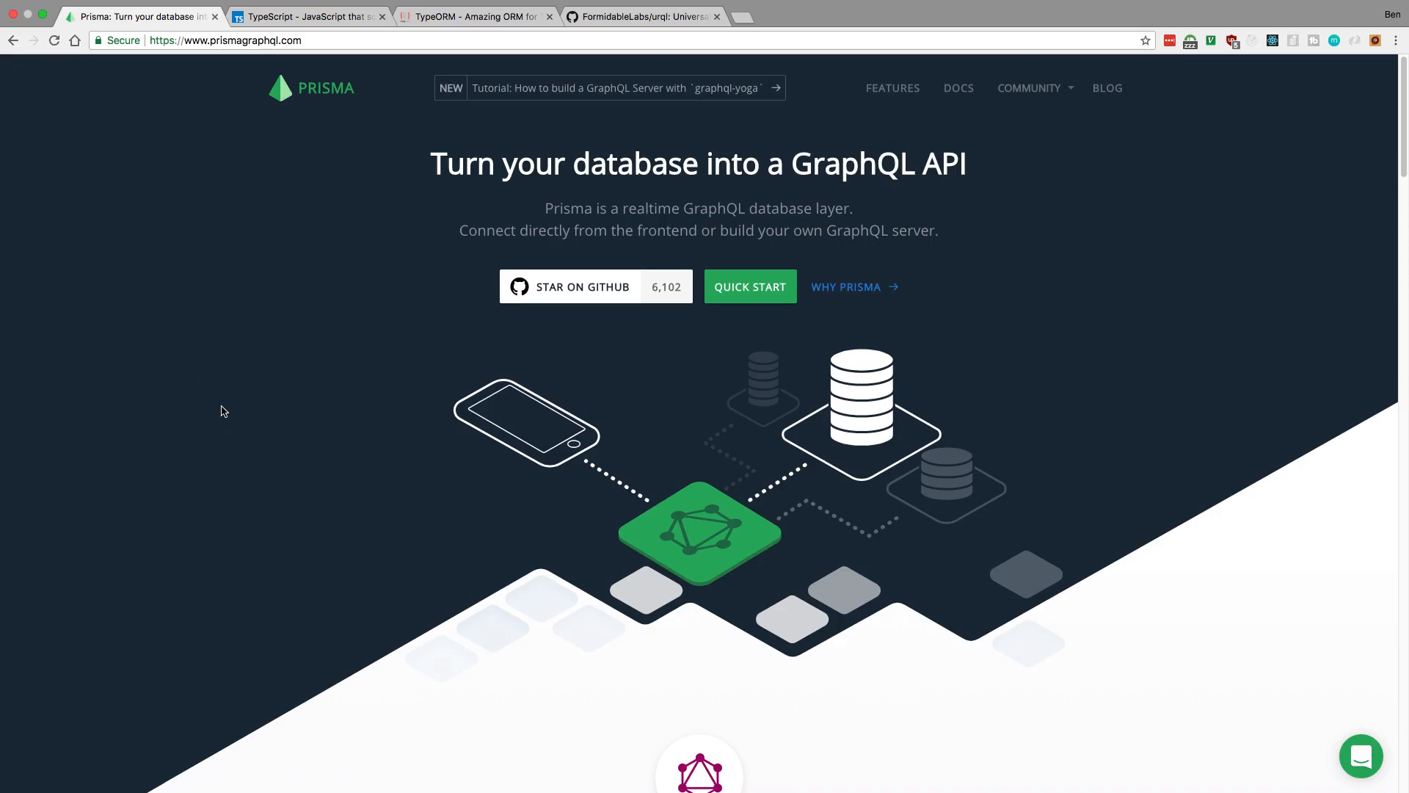
mouse_move(232, 416)
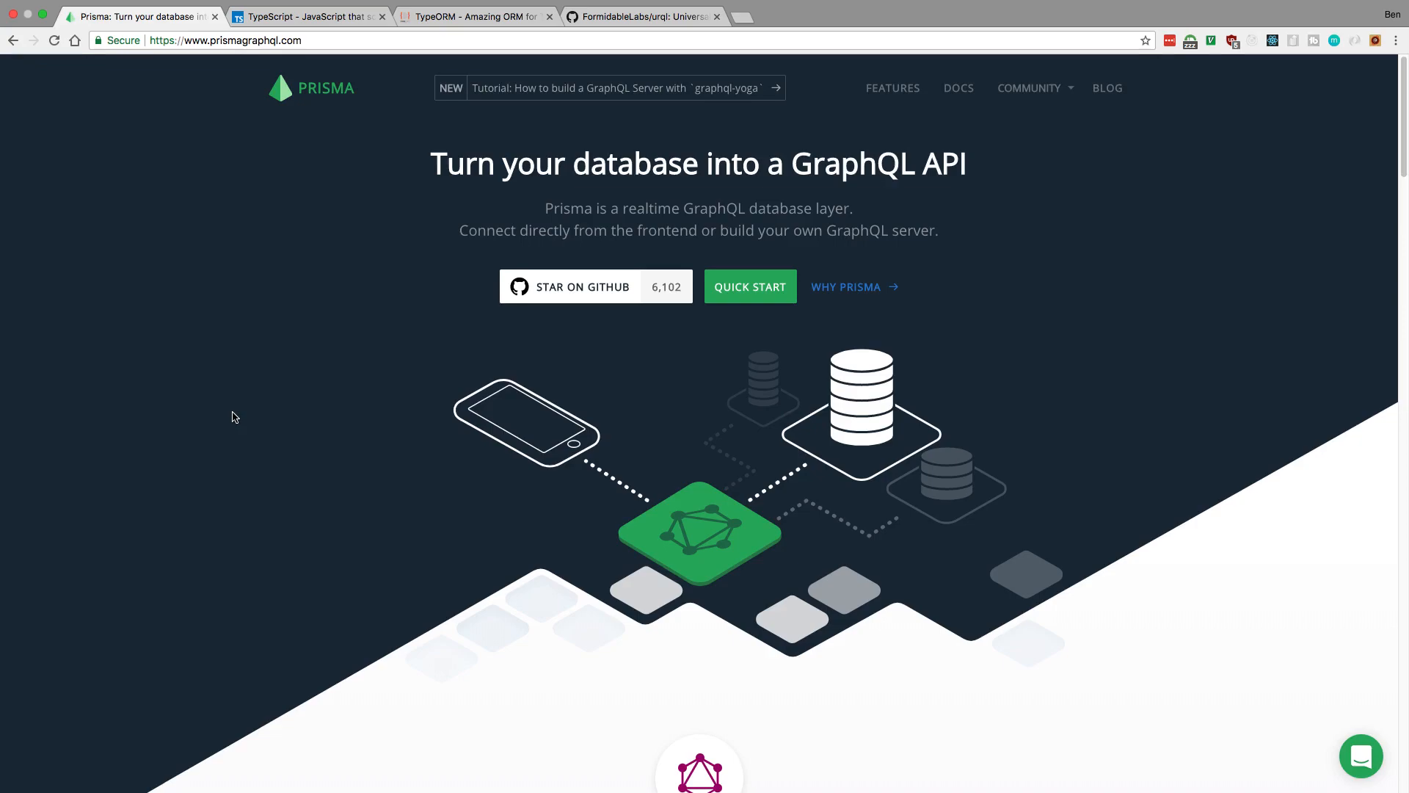
mouse_move(560, 148)
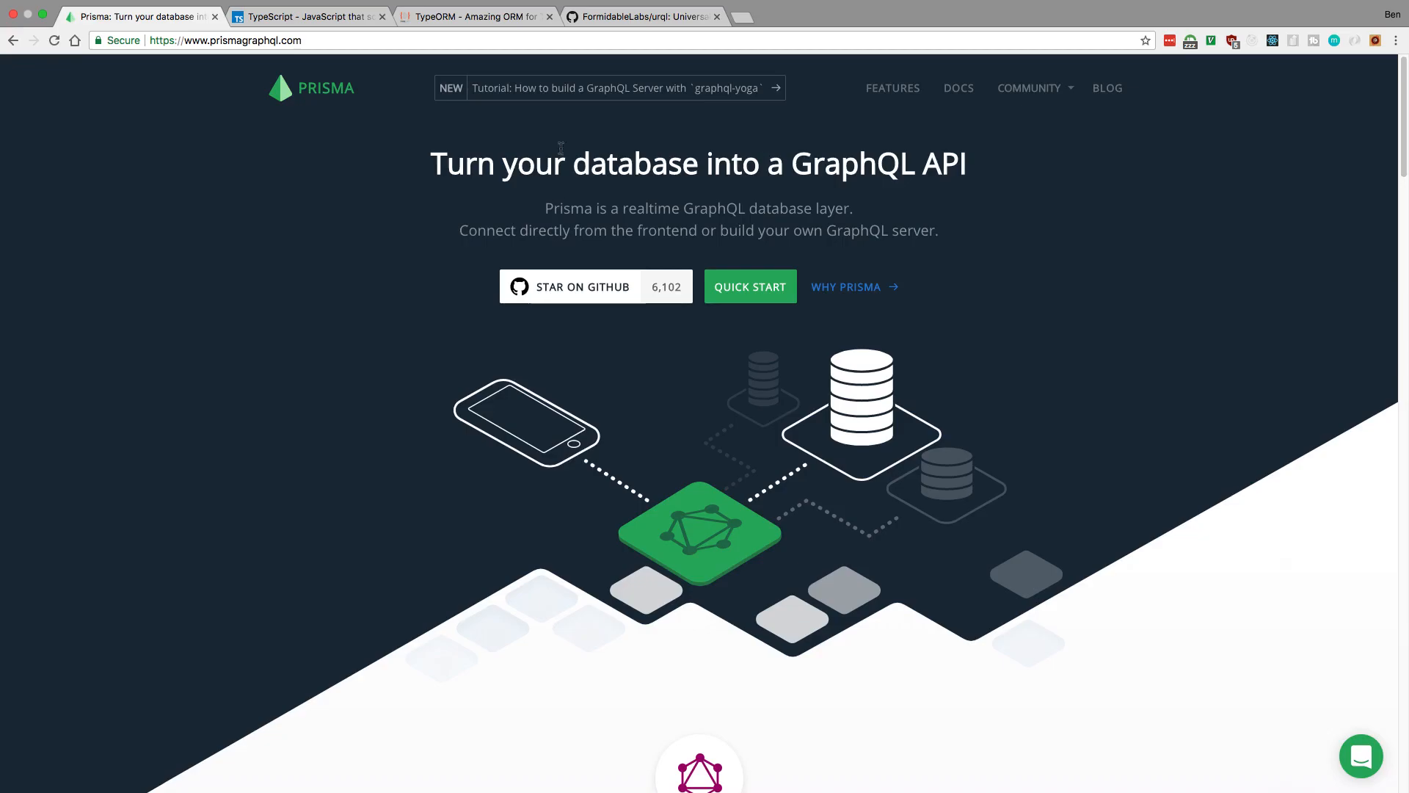
Show the FormidableLabs/urql repository, read through its README and return to the file list.
left_click(643, 16)
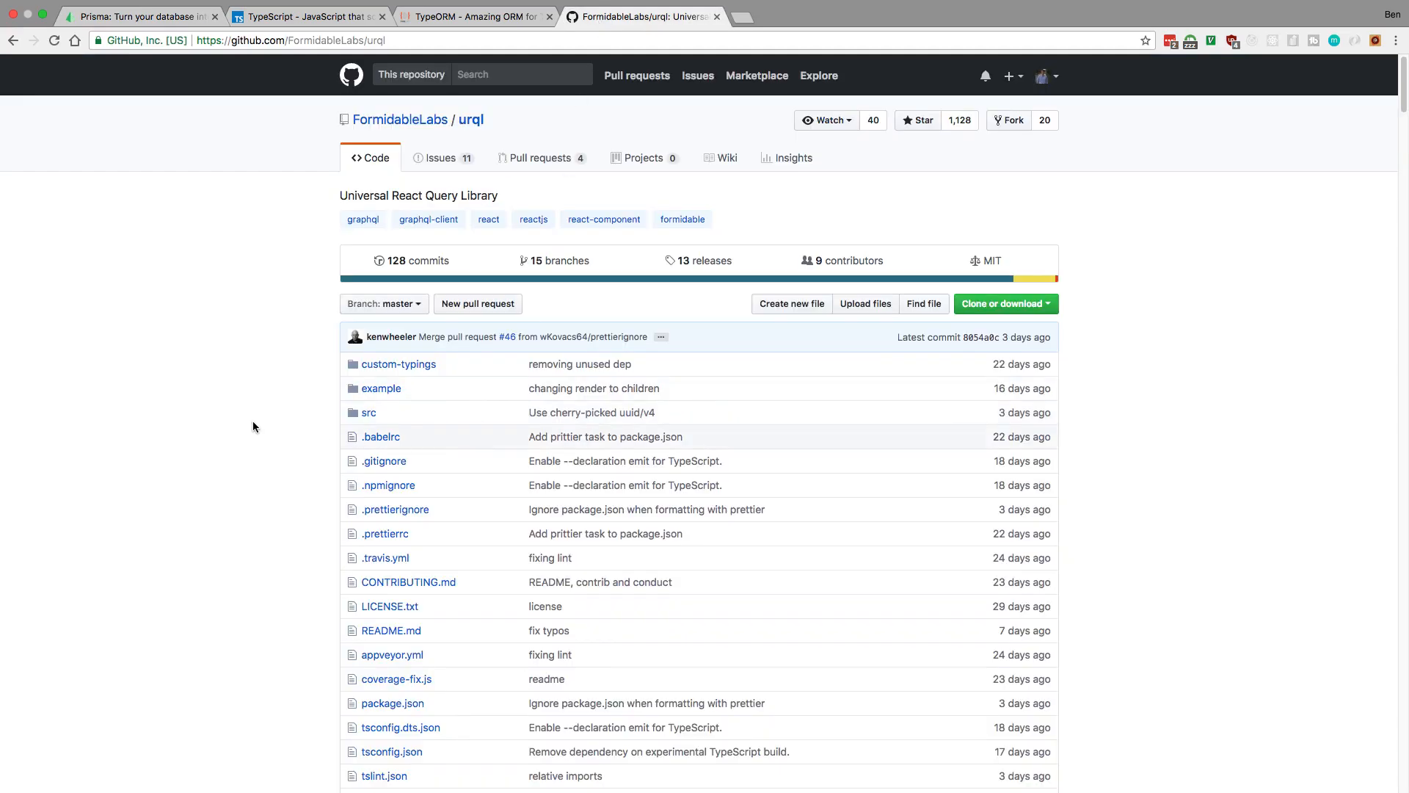
mouse_move(242, 435)
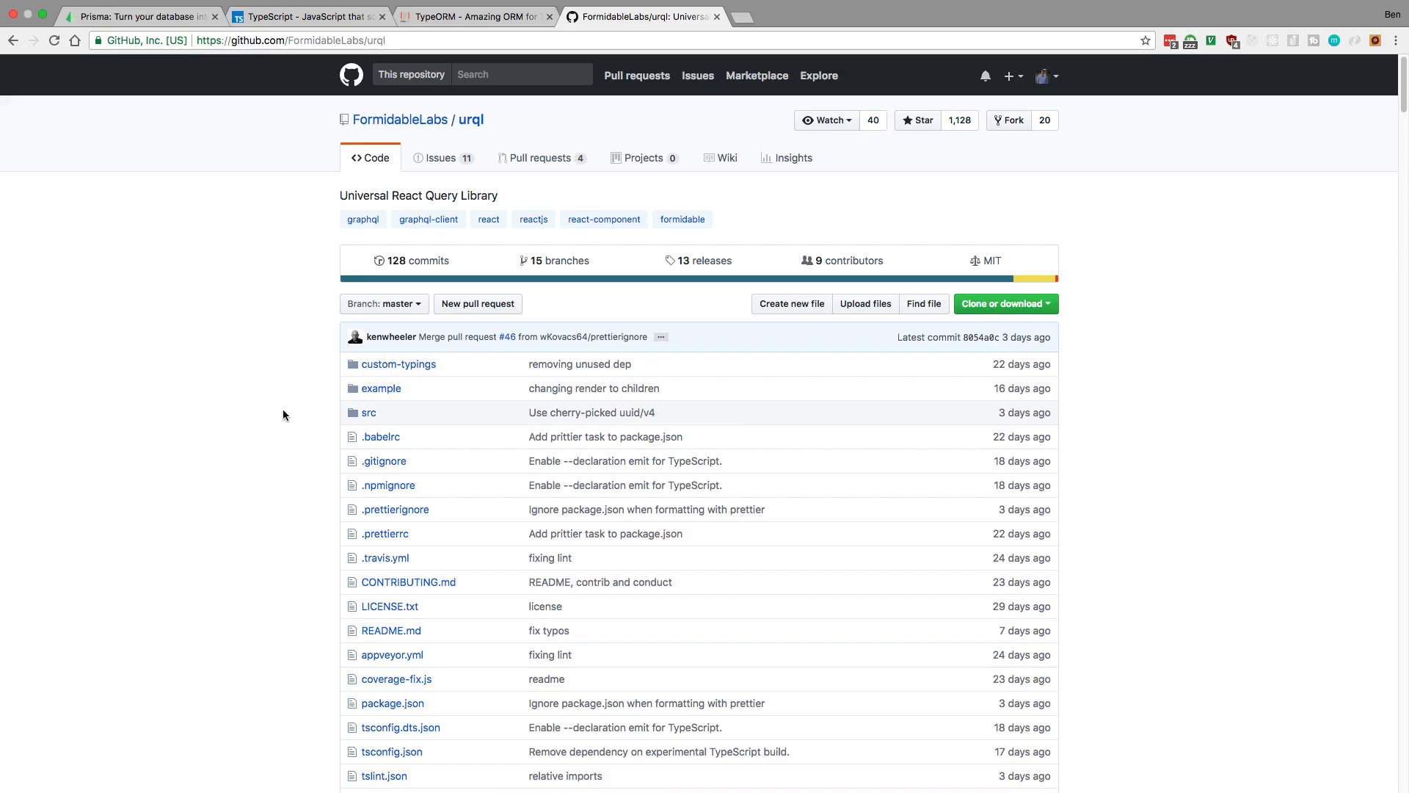
mouse_move(251, 390)
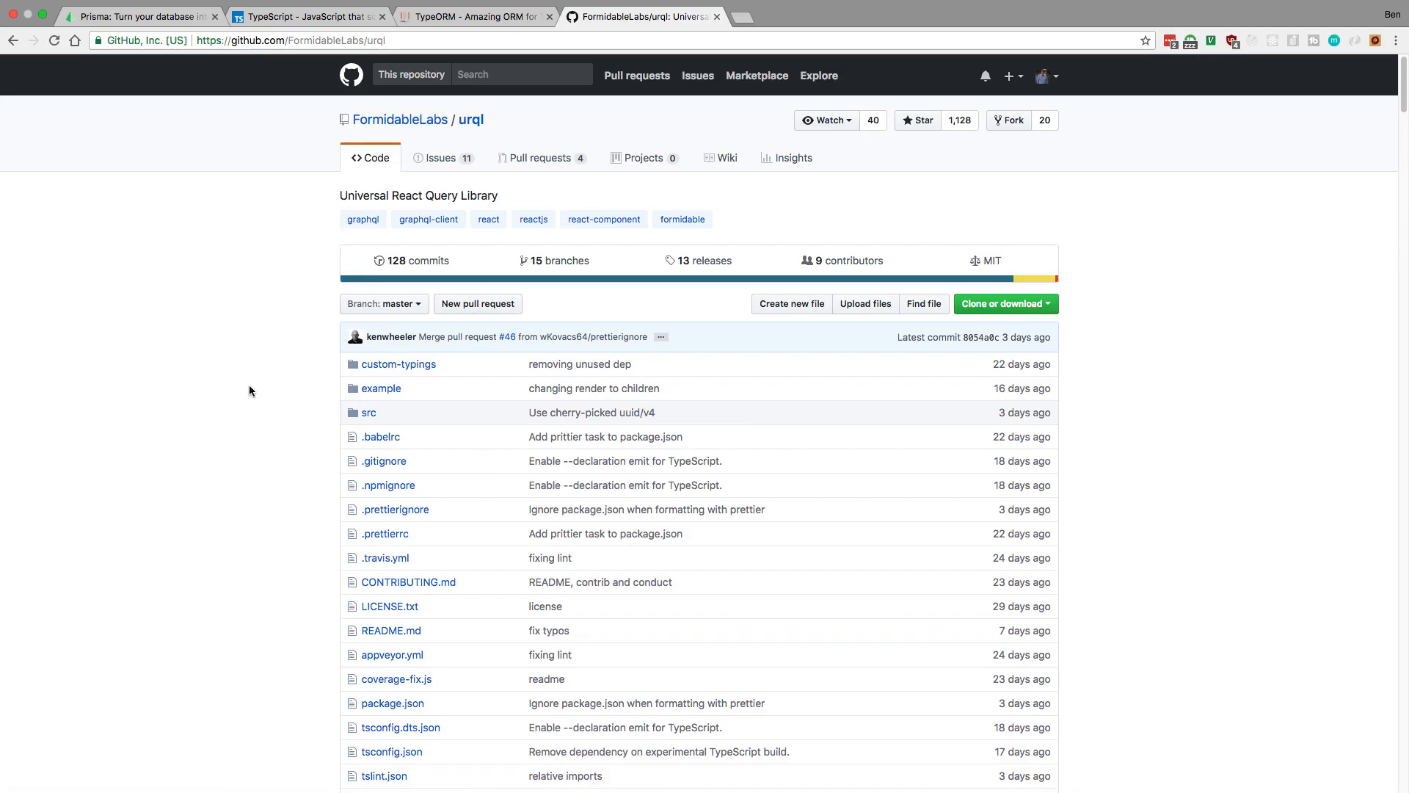
scroll("down", 3)
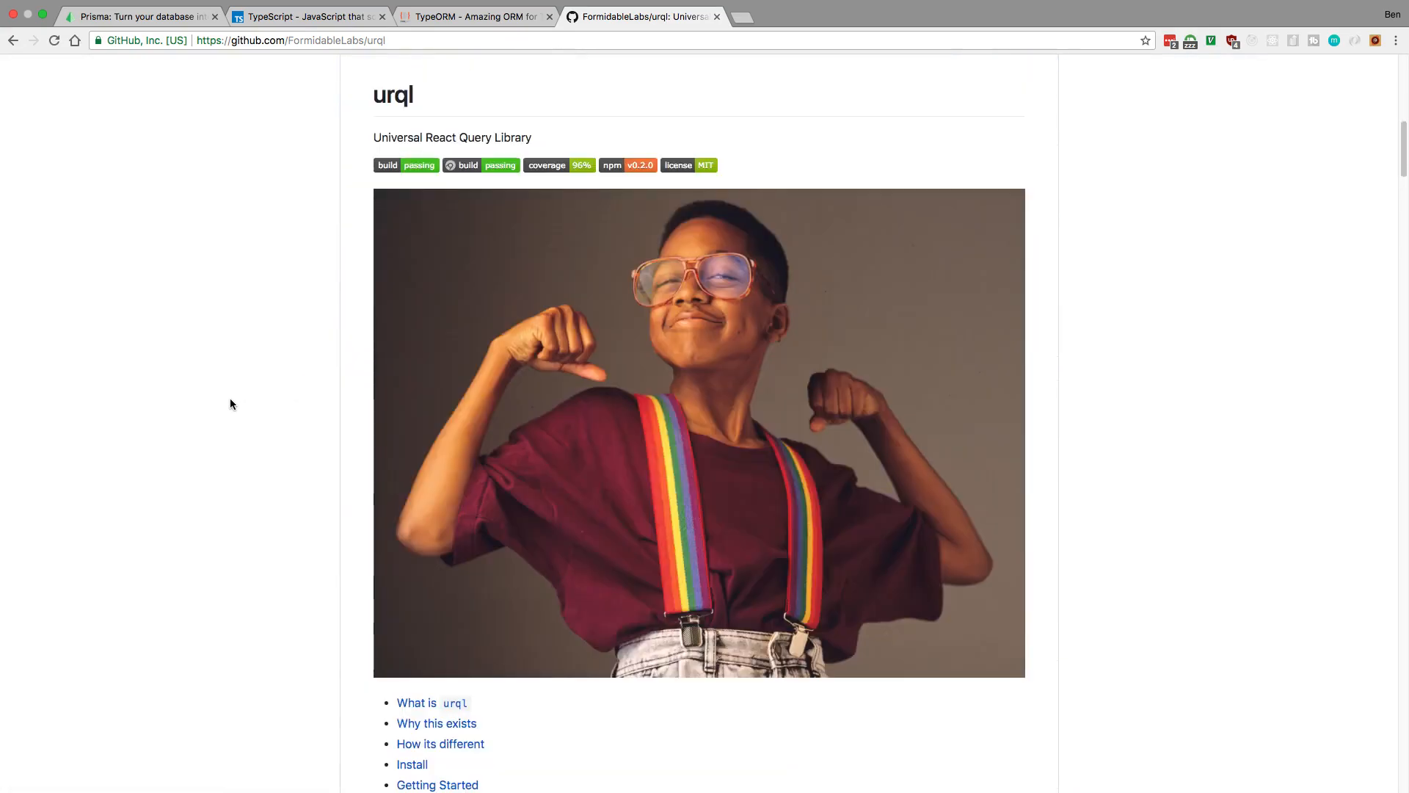
scroll("down", 3)
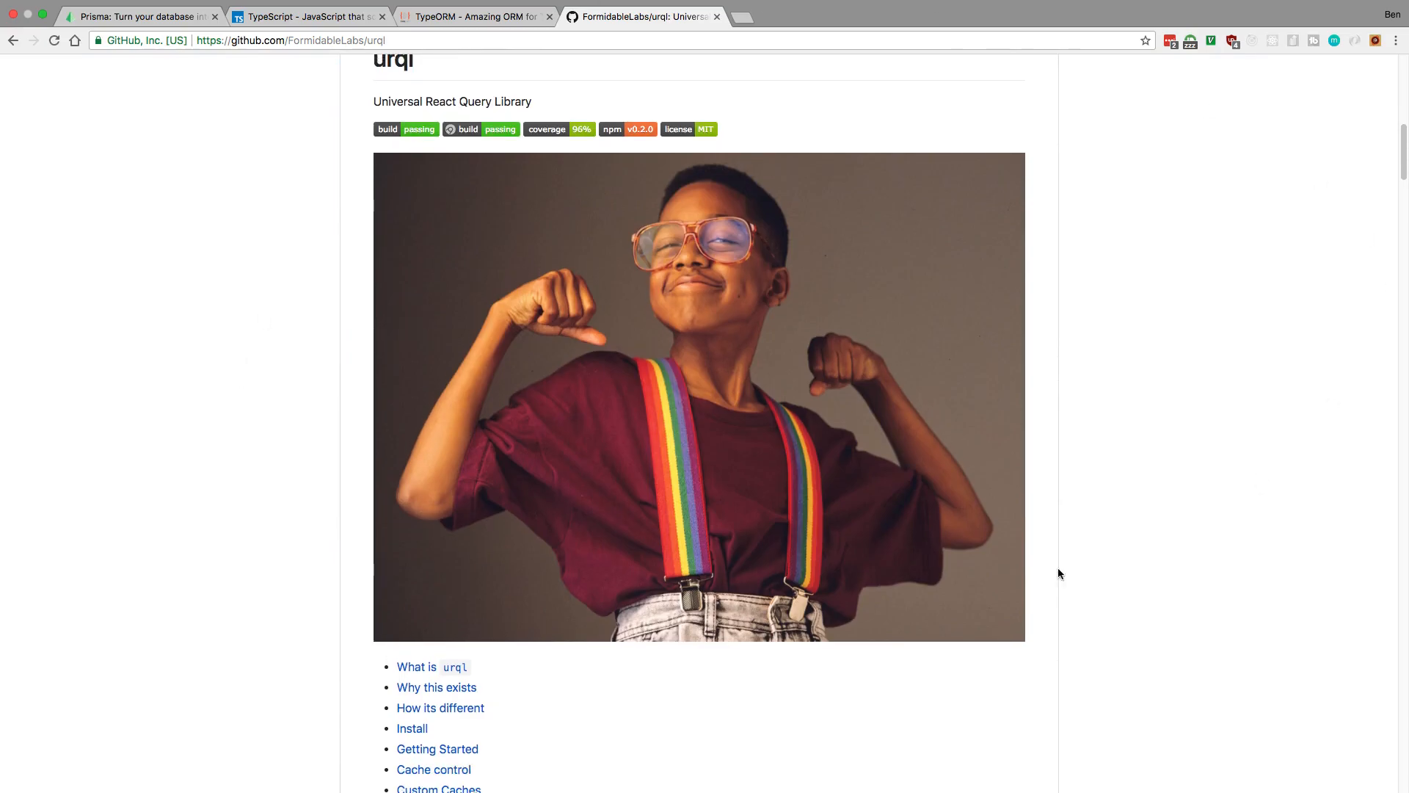
mouse_move(906, 527)
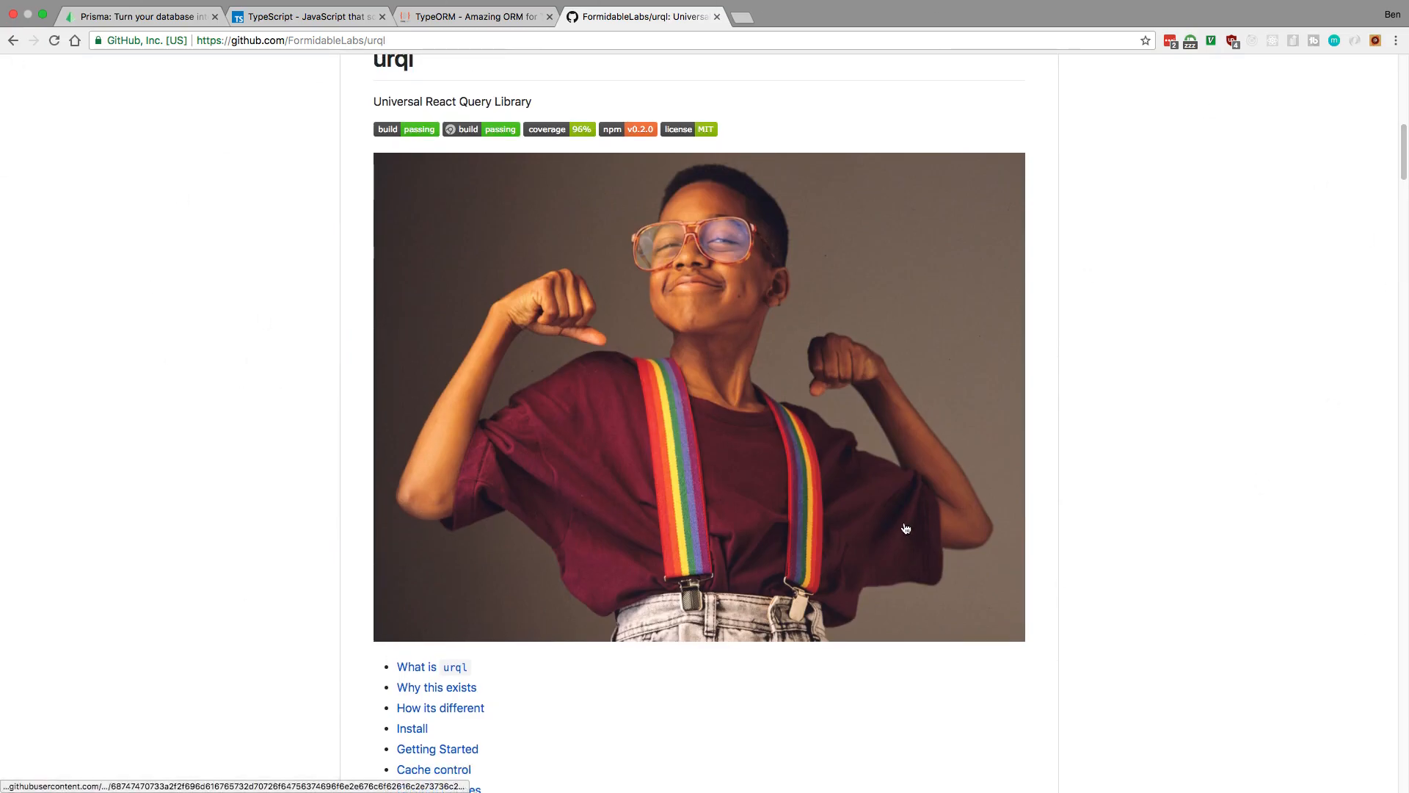
scroll("down", 3)
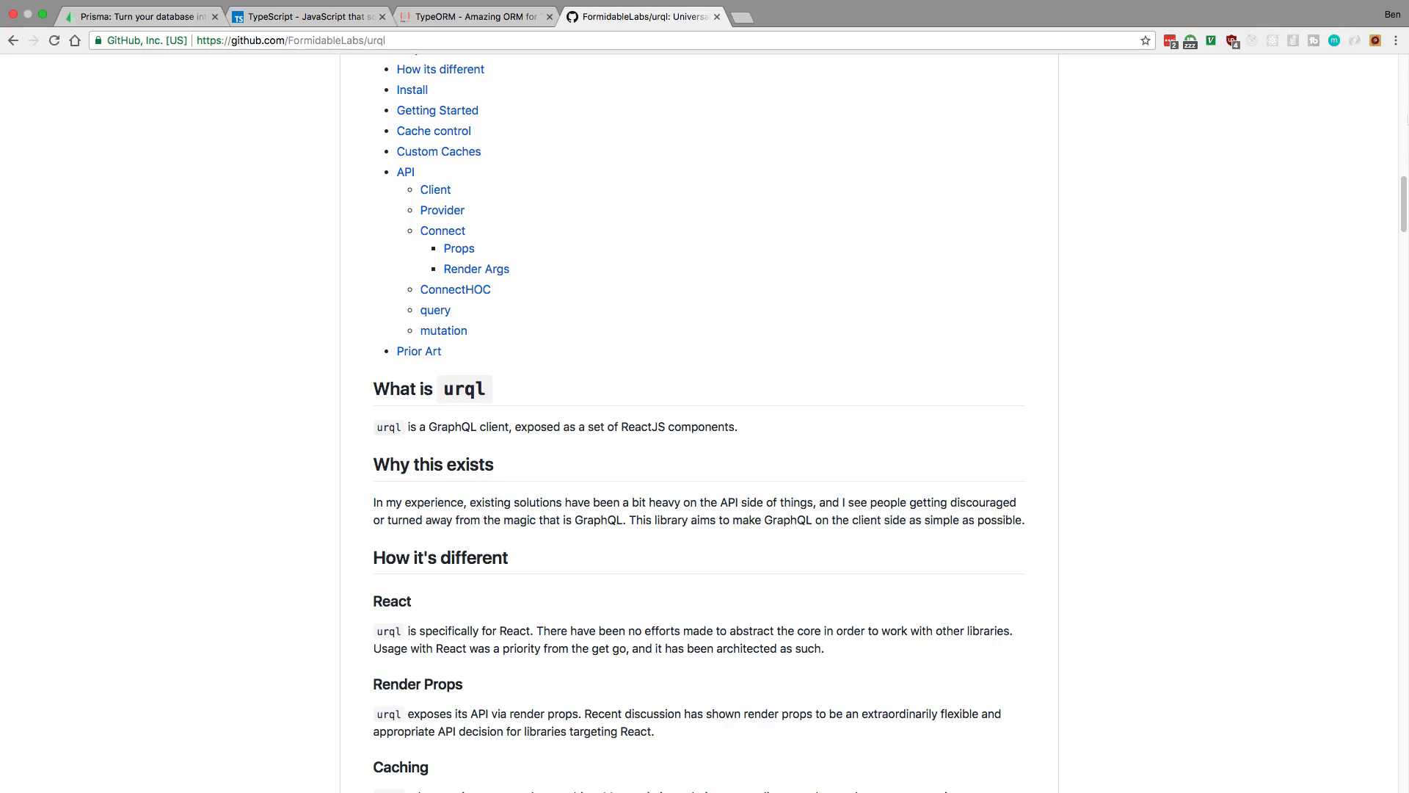
mouse_move(952, 179)
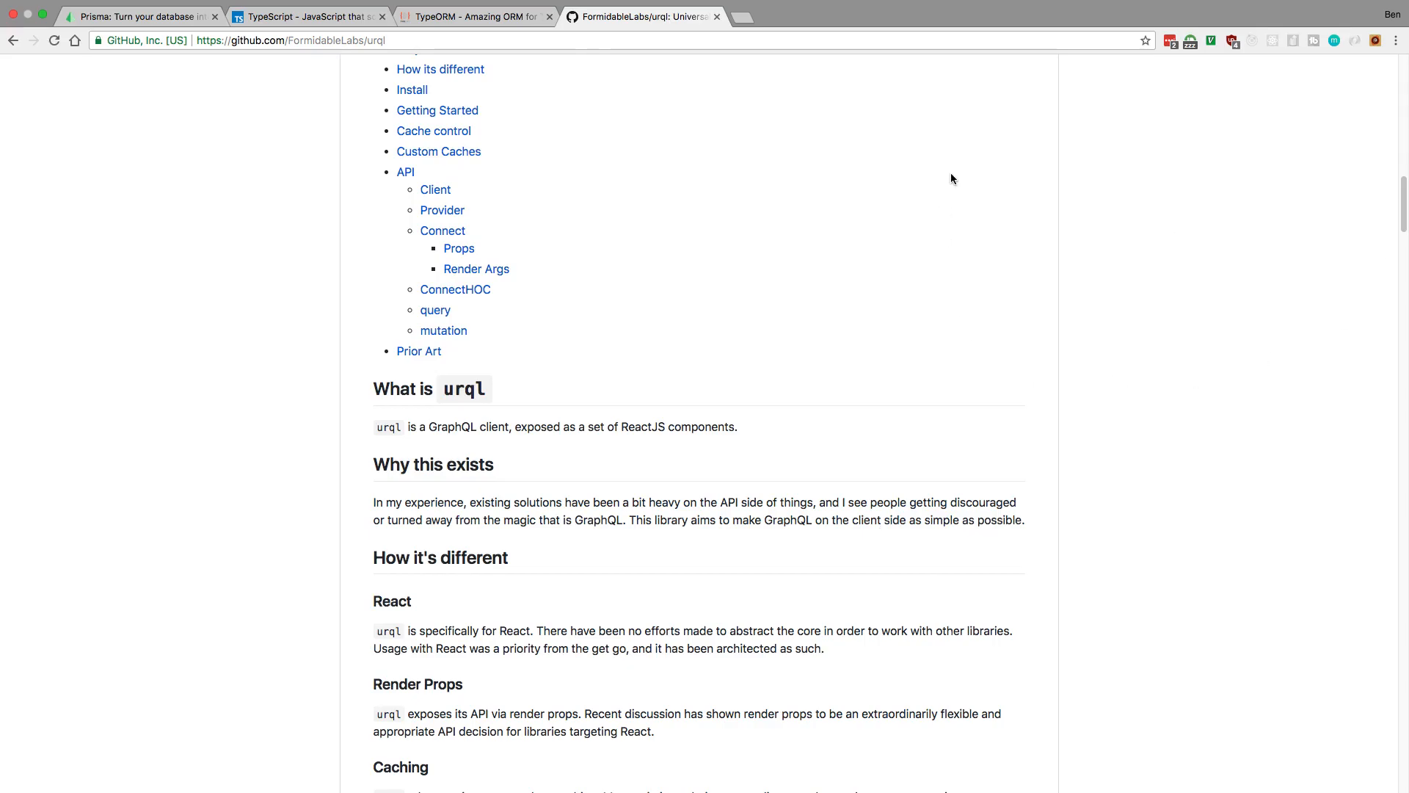
mouse_move(886, 413)
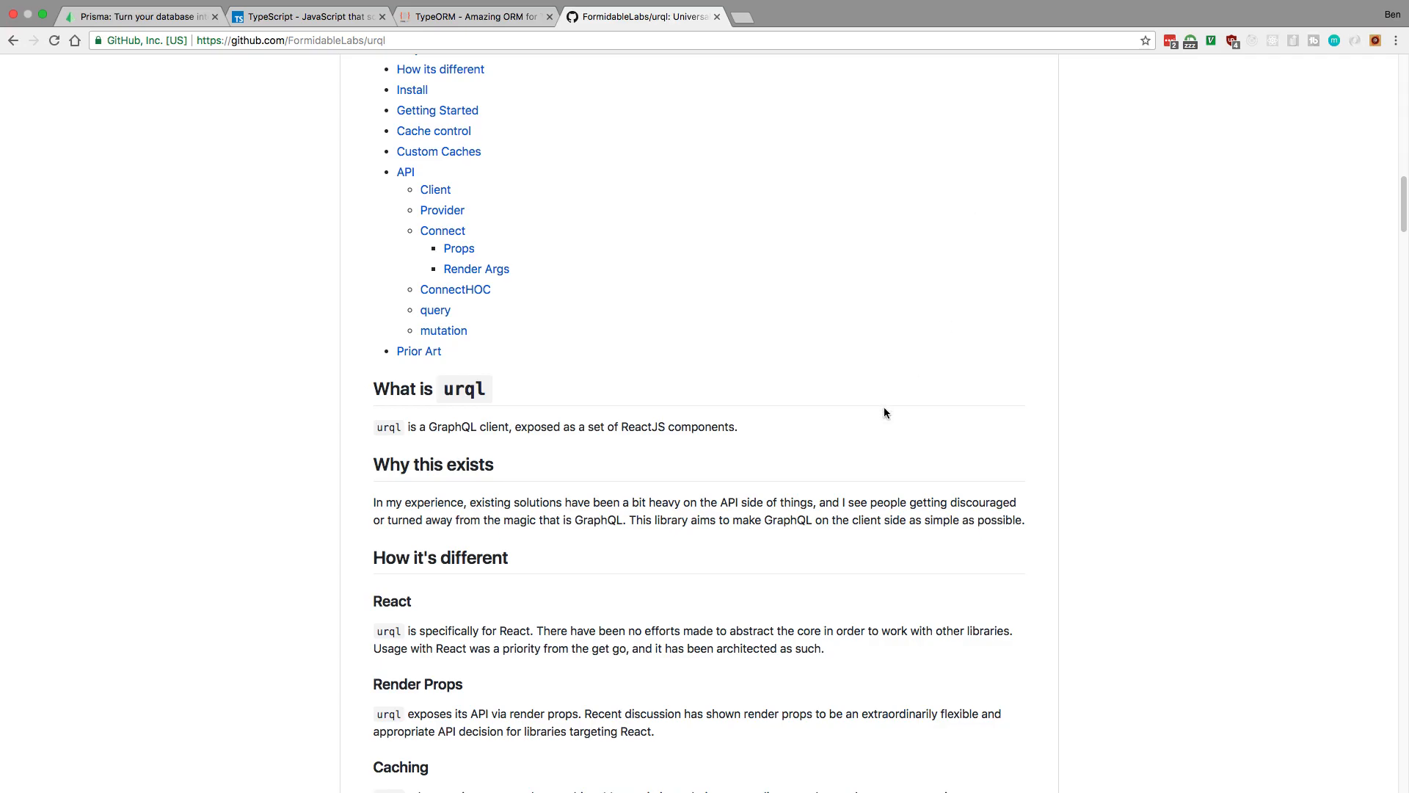
scroll("up", 3)
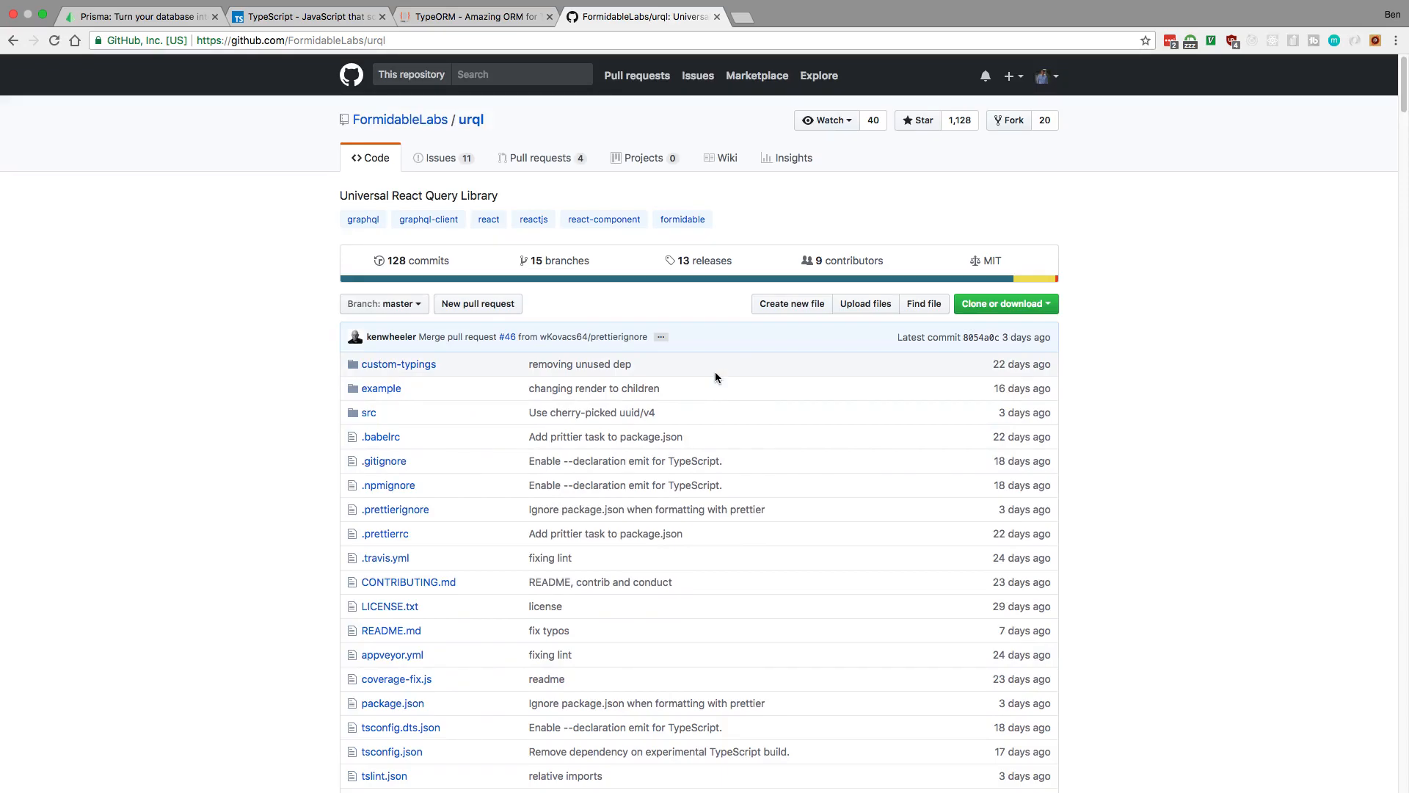
mouse_move(1013, 339)
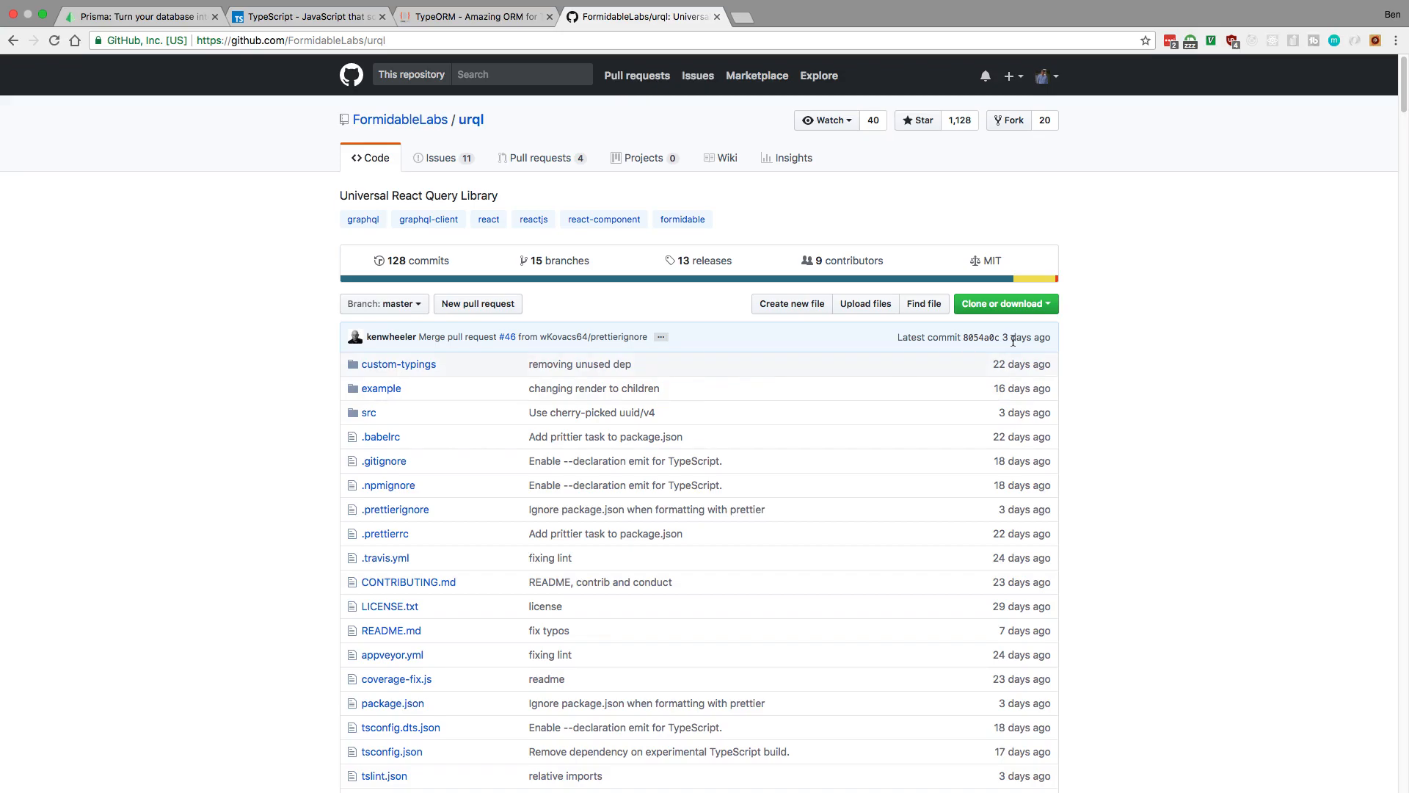
mouse_move(1071, 326)
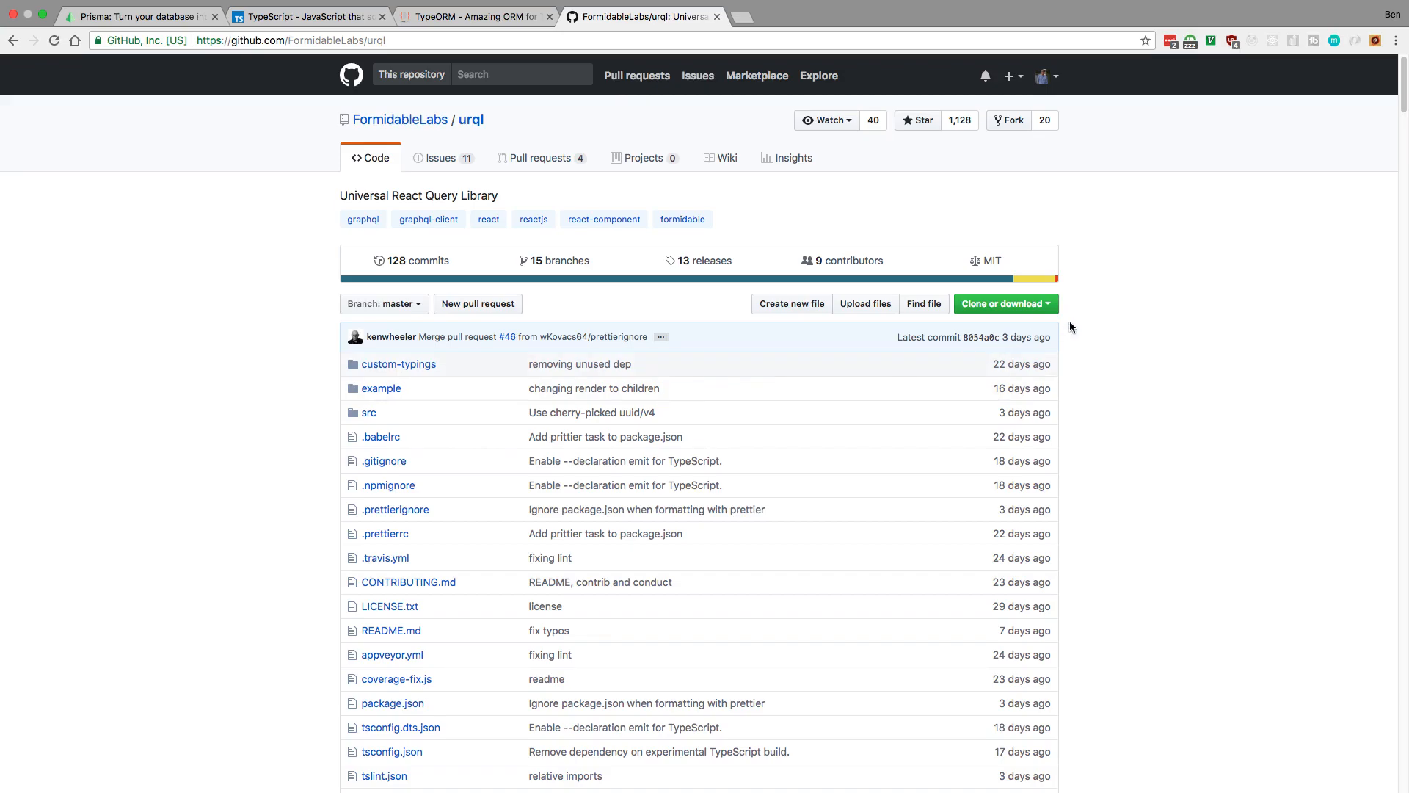